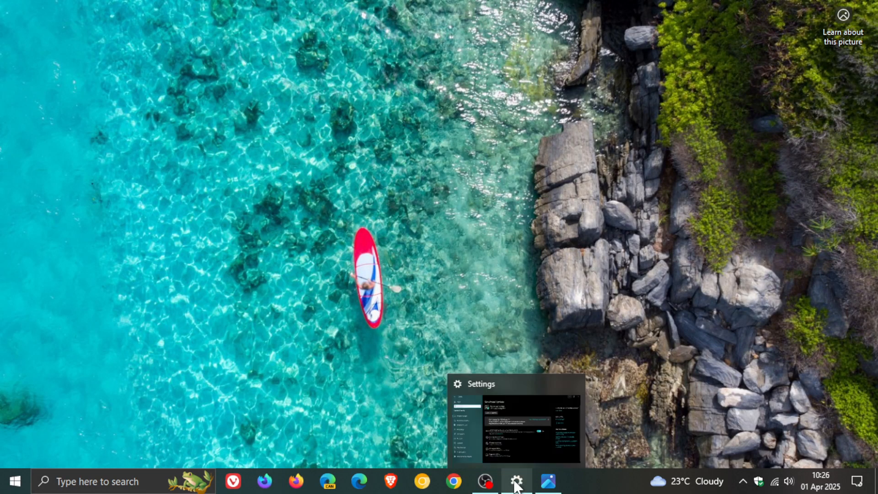
Restore the Settings window and view the Windows Update history of installed updates
click(515, 481)
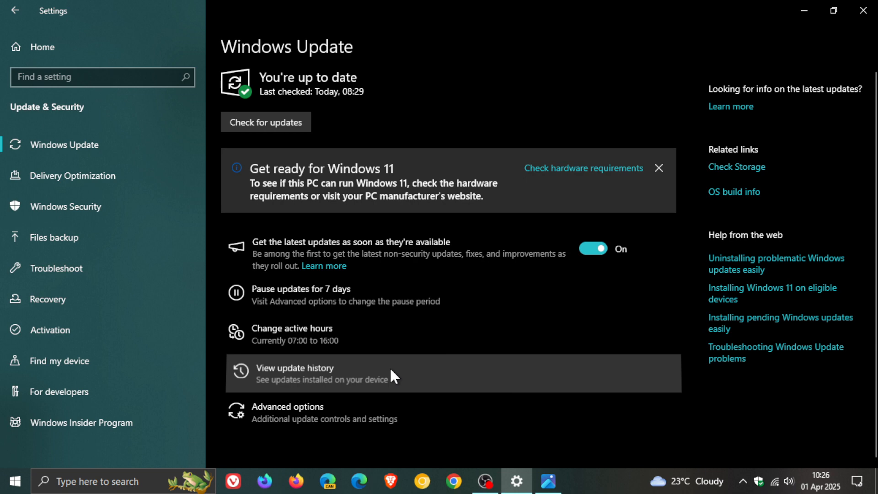
click(295, 373)
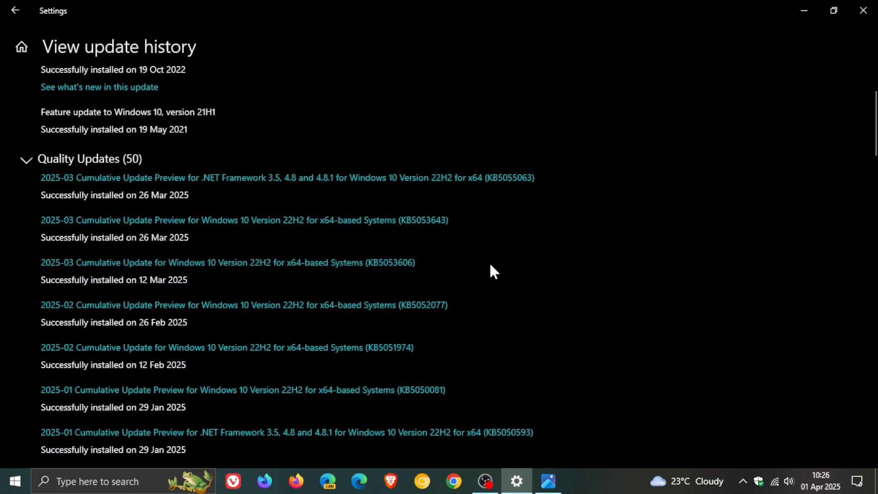
mouse_move(439, 249)
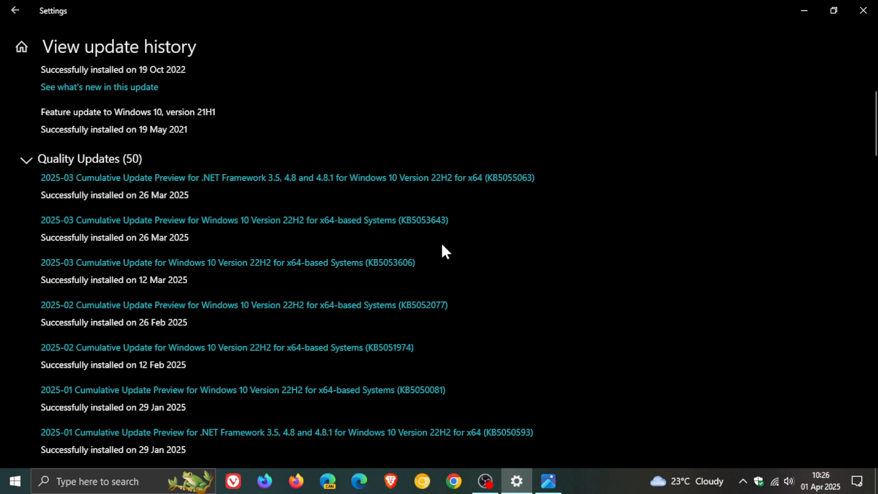
mouse_move(482, 233)
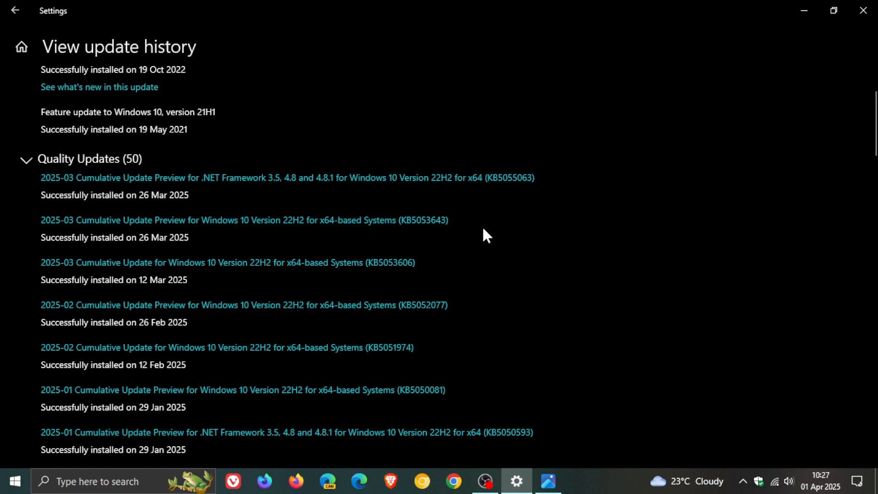
mouse_move(459, 253)
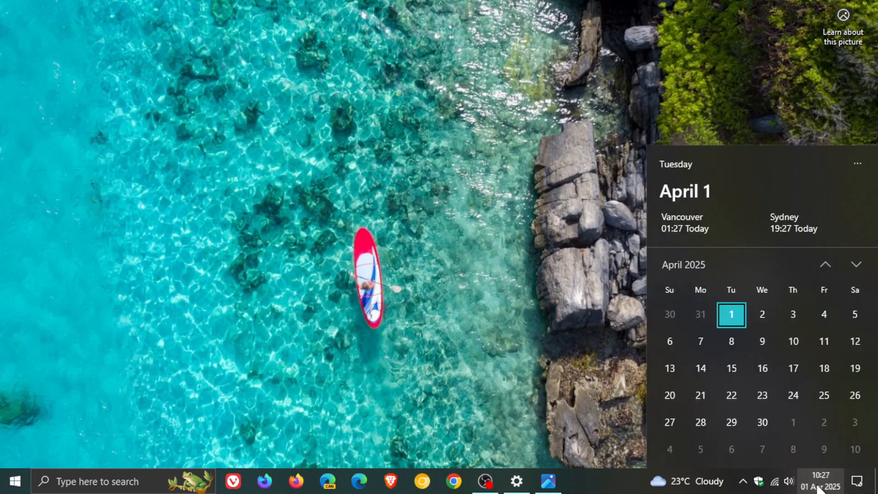
mouse_move(809, 212)
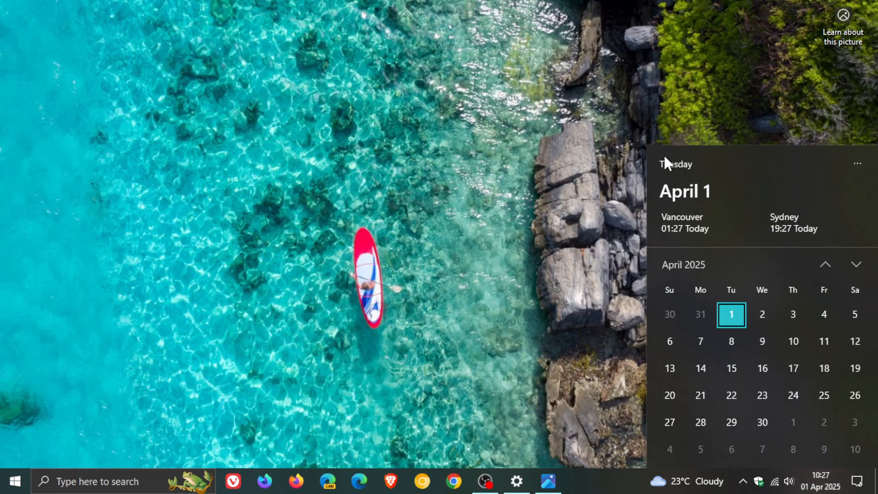
mouse_move(583, 250)
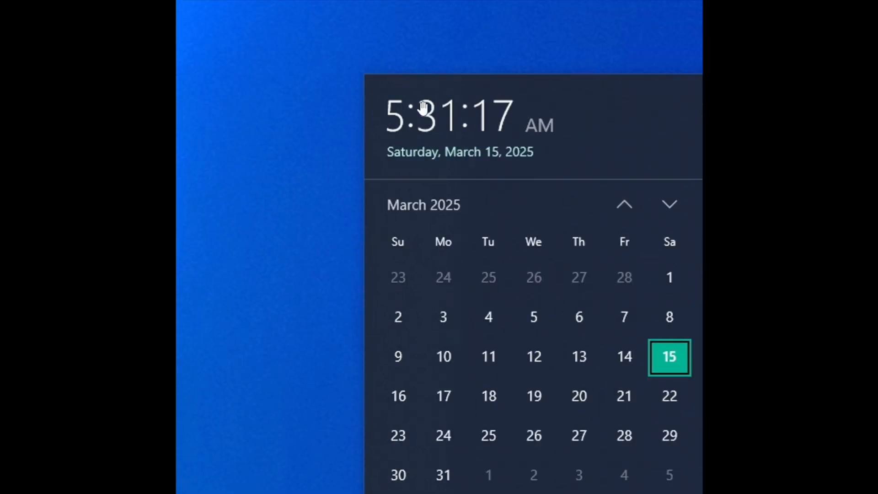
mouse_move(537, 110)
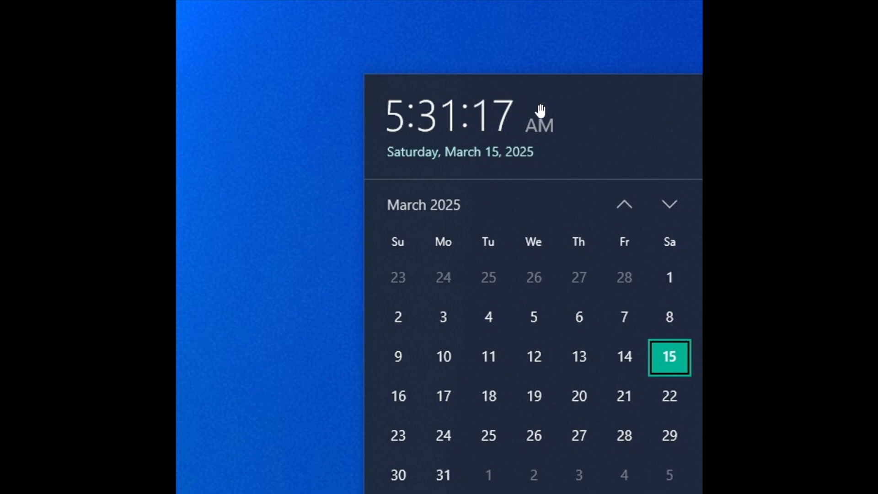
mouse_move(375, 164)
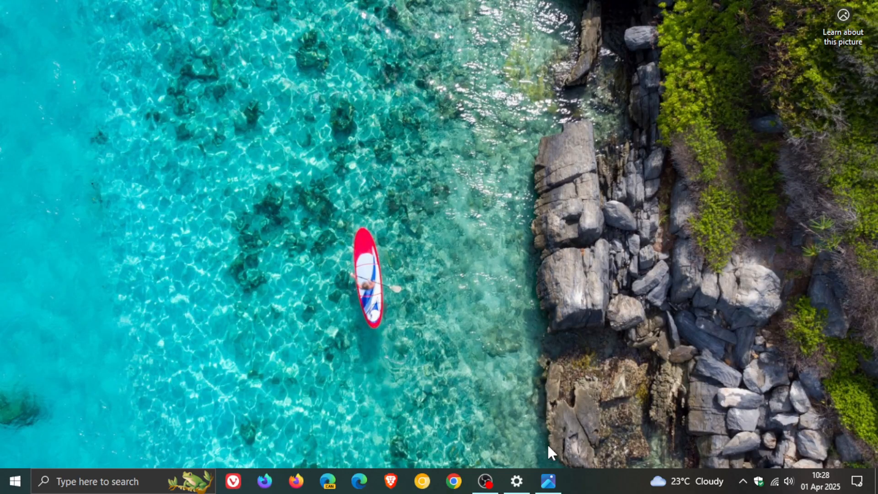
mouse_move(817, 484)
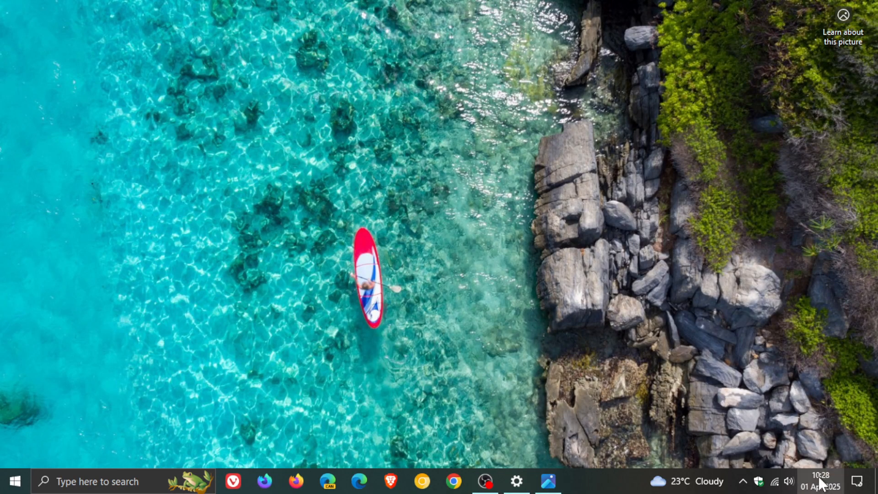
click(819, 481)
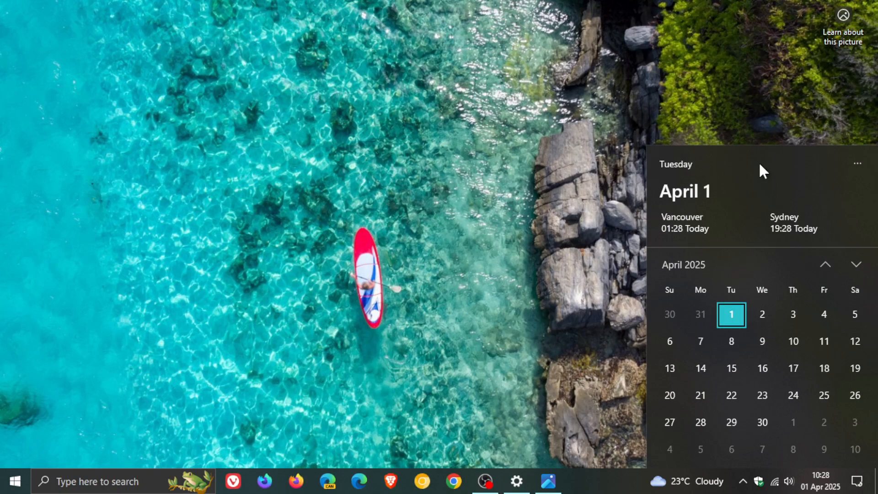
mouse_move(751, 190)
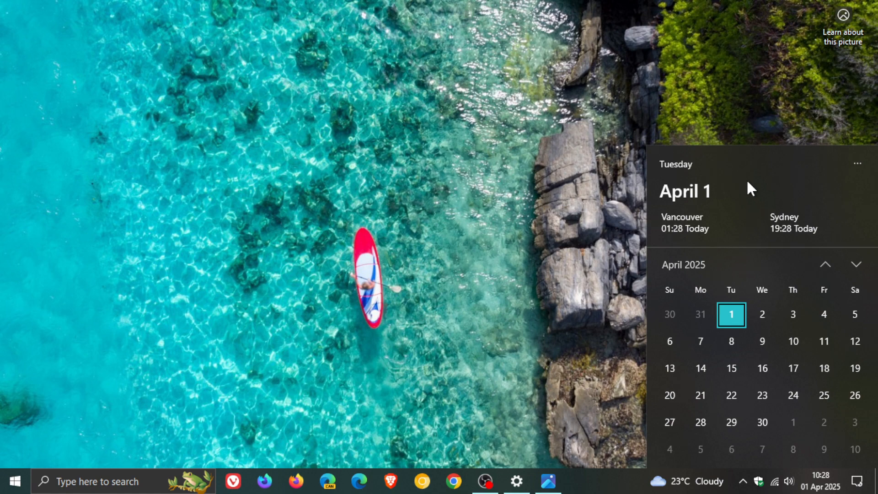
mouse_move(671, 190)
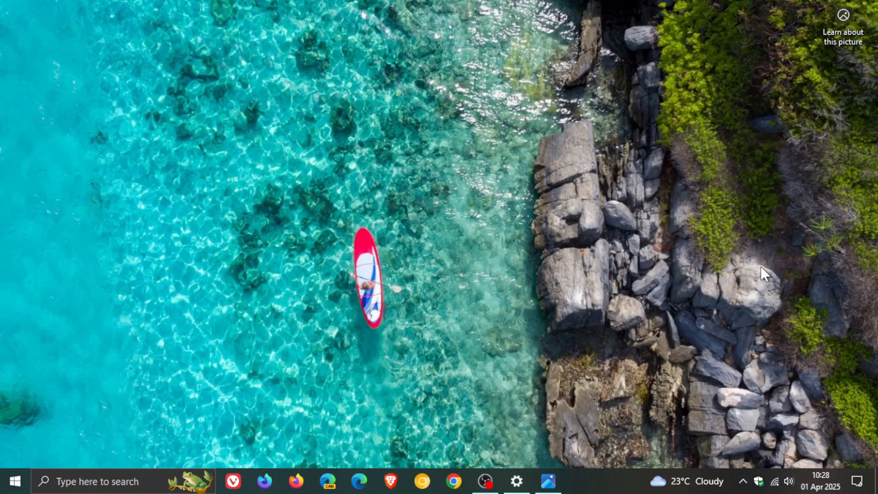
mouse_move(724, 253)
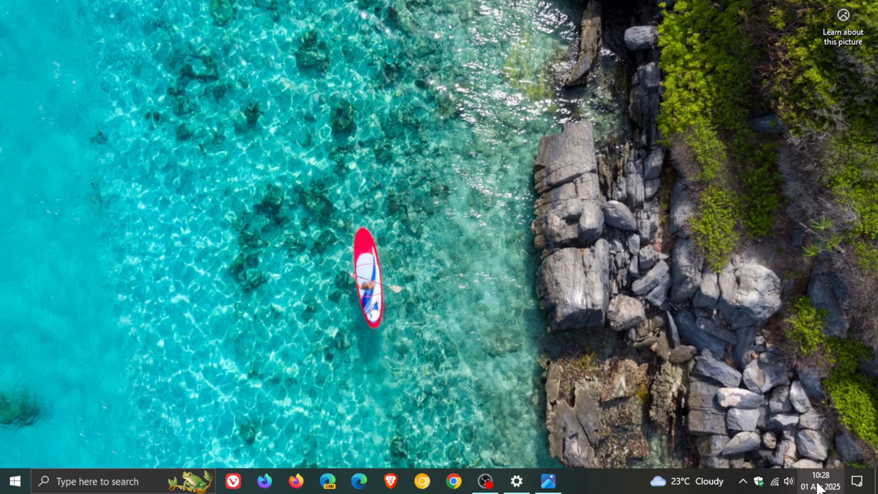
Close and reopen the taskbar calendar flyout showing the Vancouver and Sydney clocks
click(820, 481)
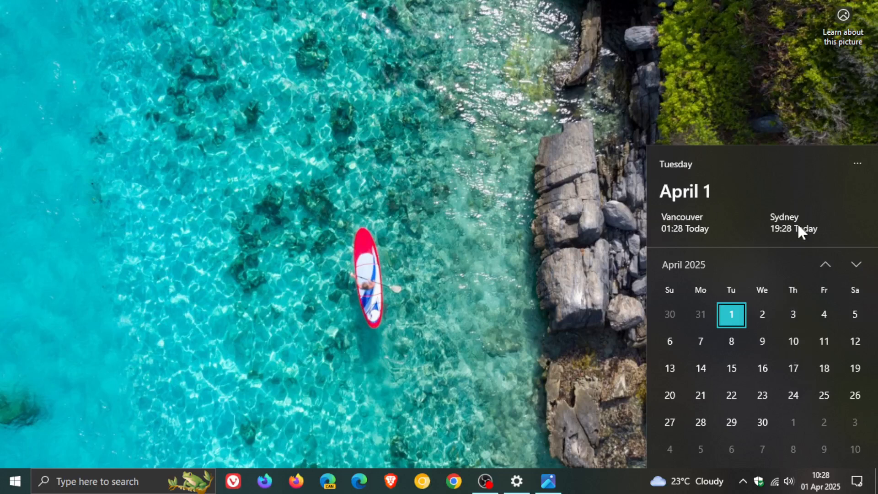
mouse_move(789, 218)
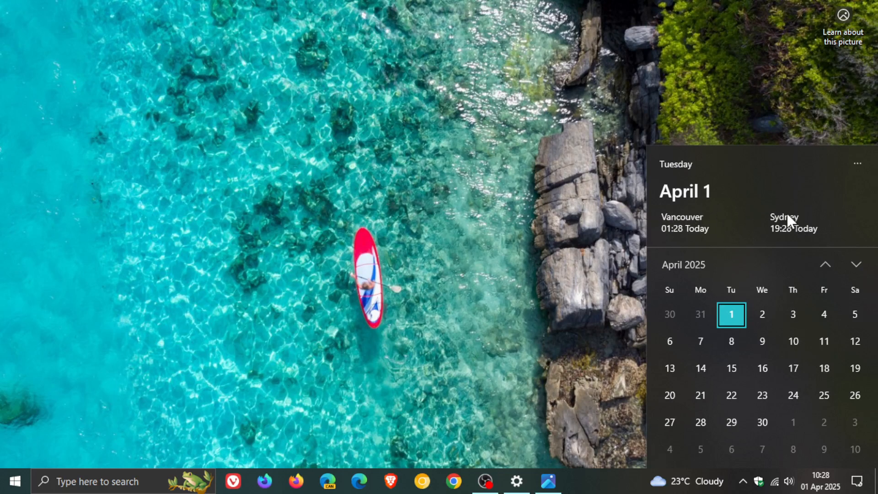
mouse_move(644, 222)
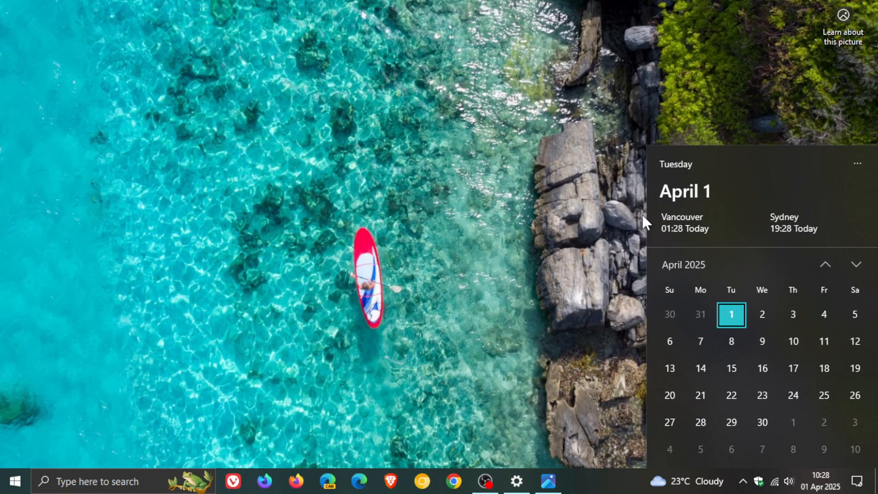
mouse_move(680, 229)
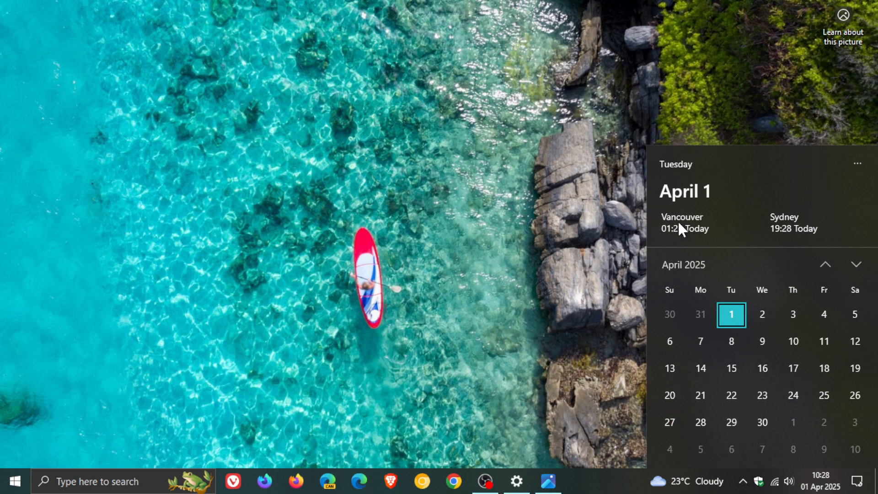
mouse_move(610, 255)
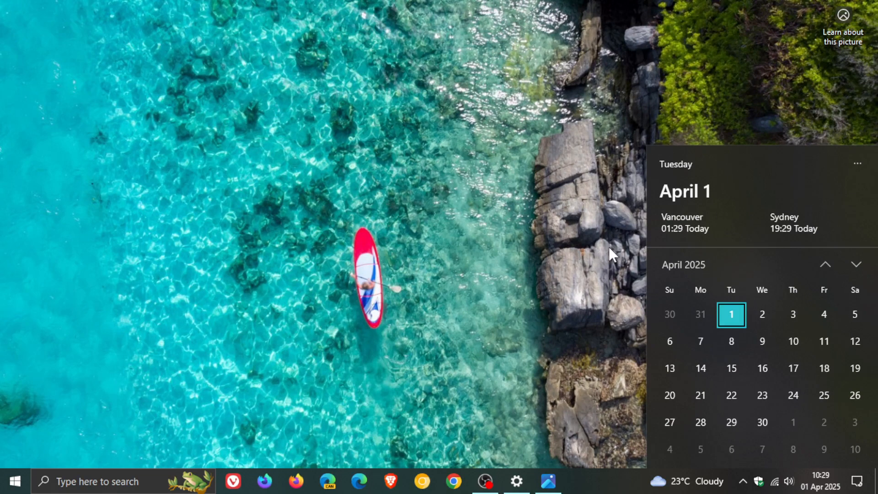
mouse_move(613, 252)
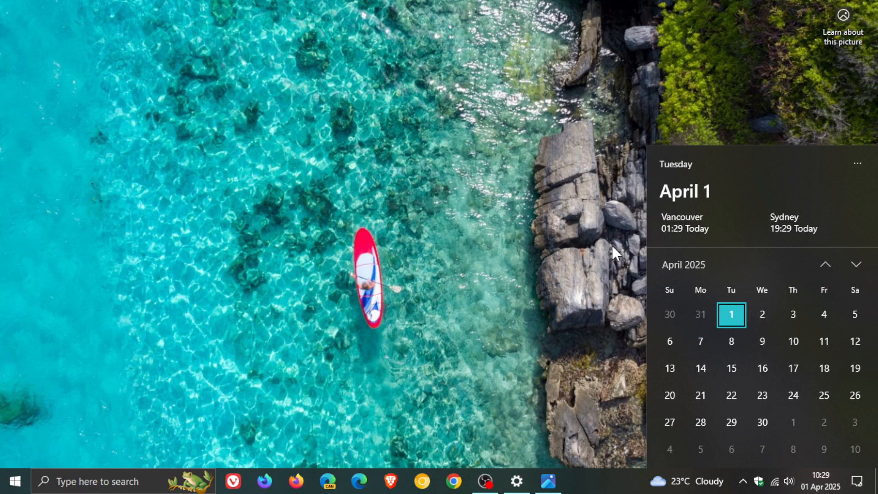
mouse_move(572, 464)
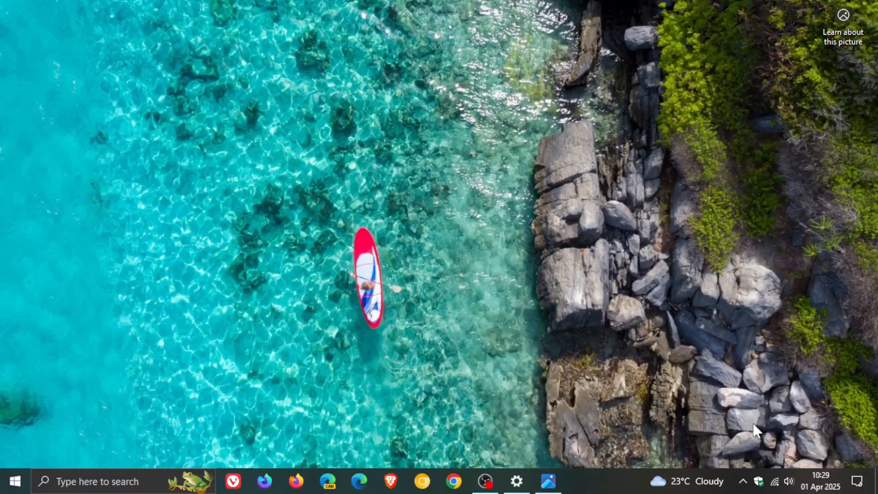
click(820, 481)
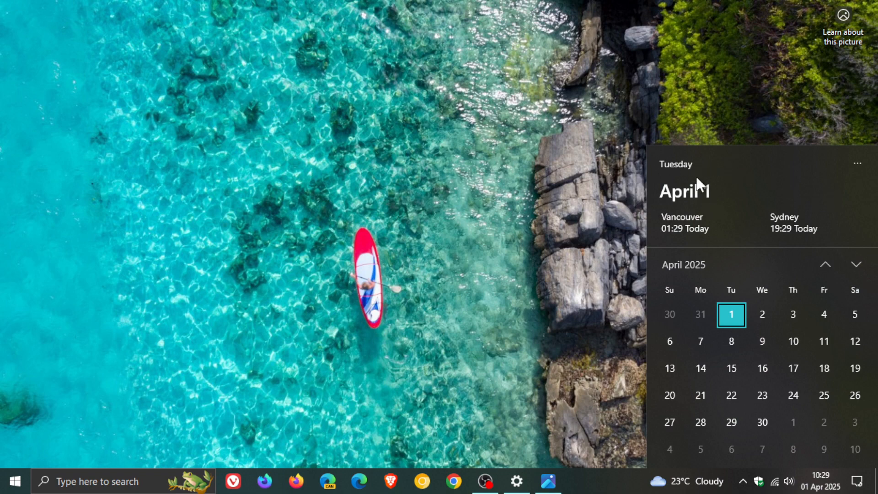
mouse_move(756, 216)
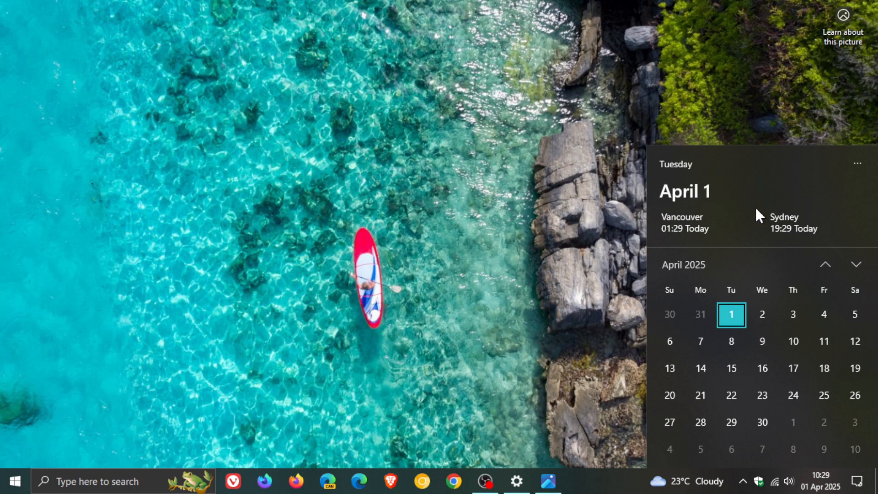
mouse_move(681, 167)
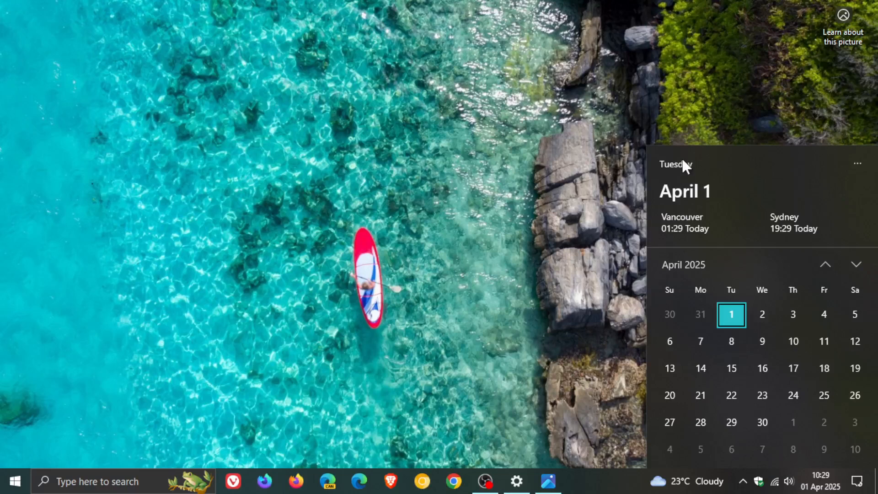
mouse_move(753, 193)
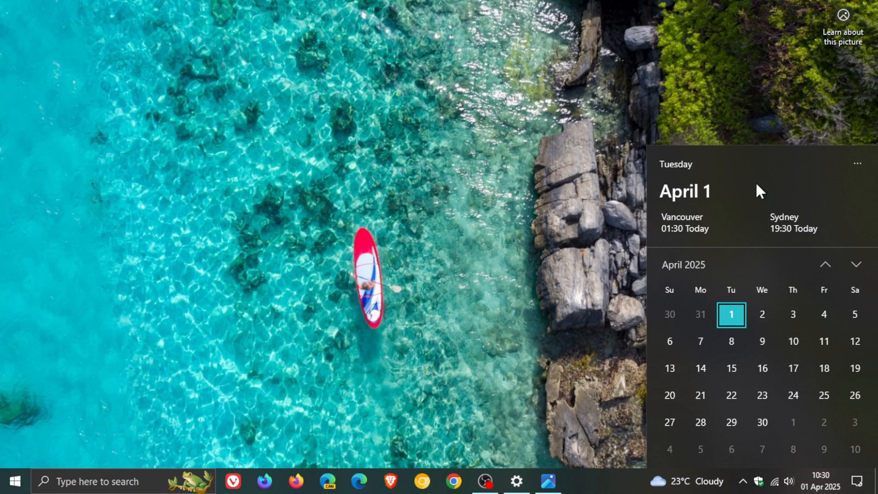
mouse_move(737, 181)
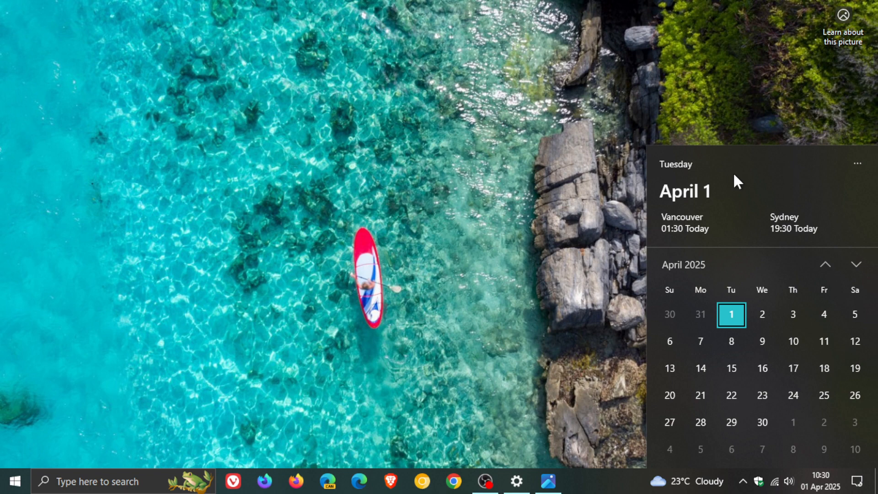
mouse_move(749, 191)
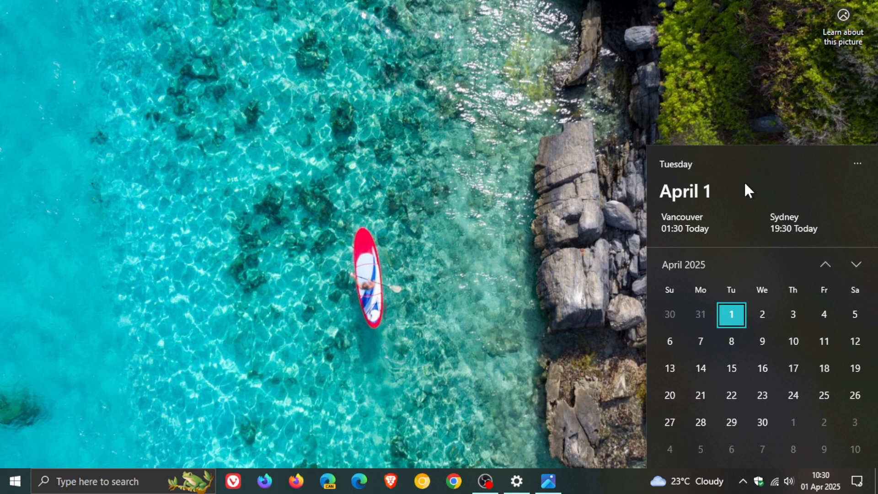
mouse_move(678, 190)
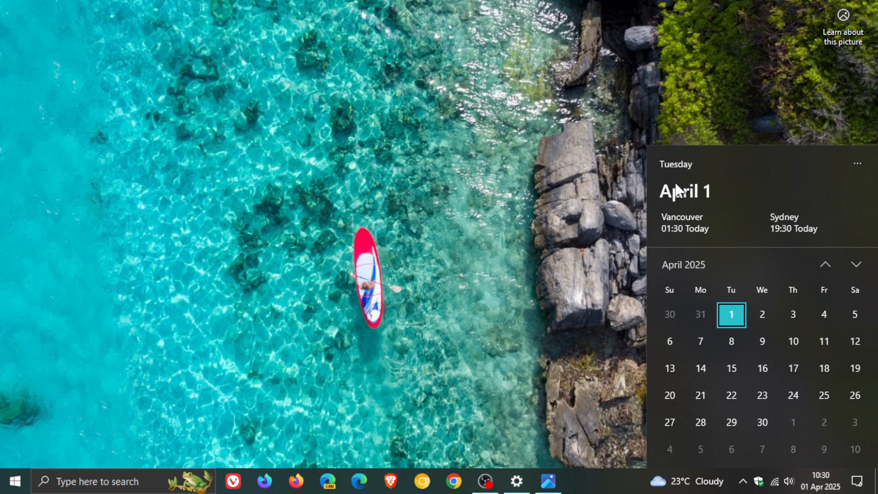
mouse_move(739, 185)
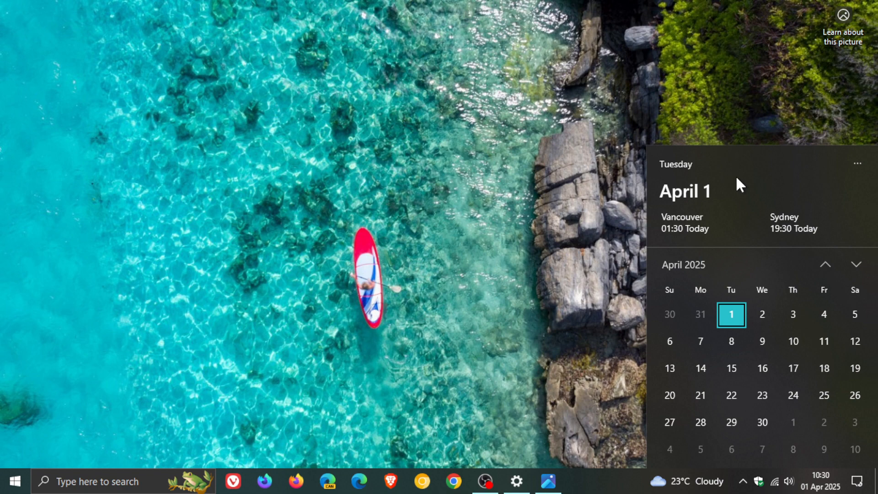
click(515, 480)
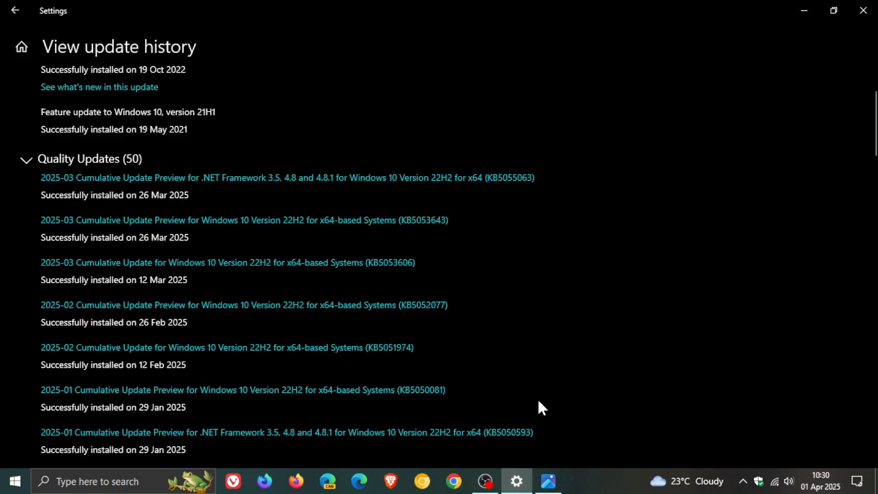
mouse_move(710, 212)
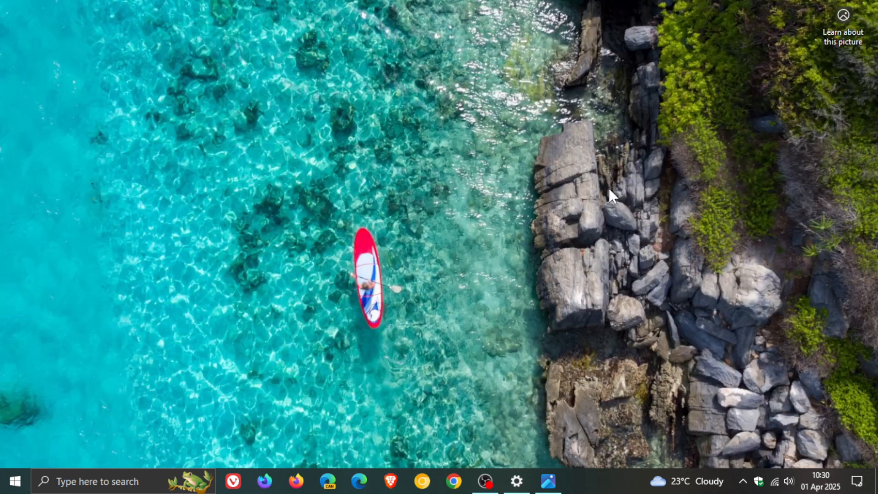
mouse_move(614, 197)
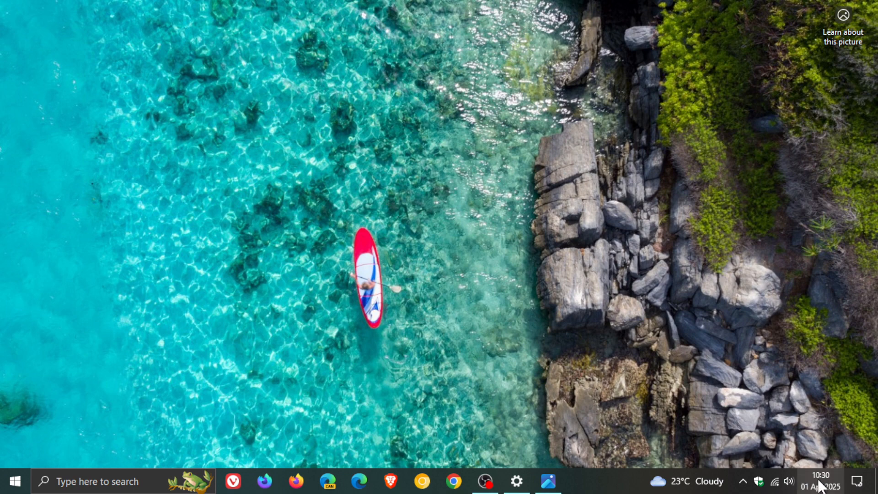
click(819, 480)
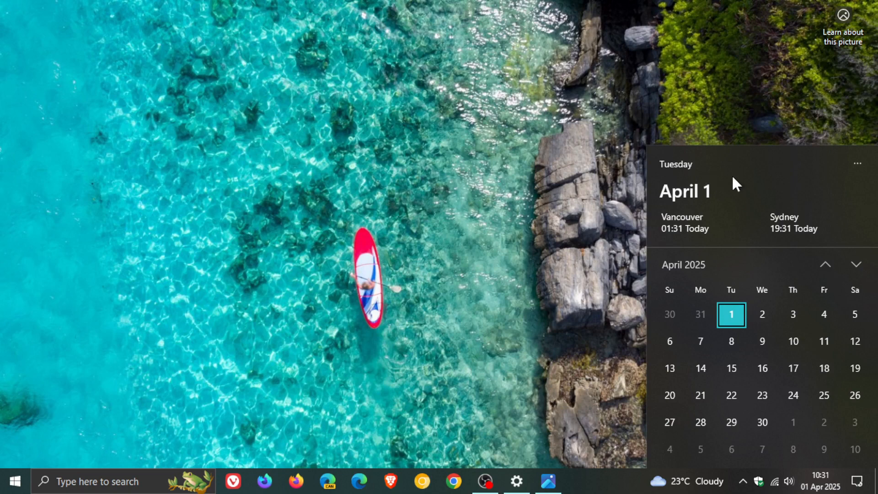
click(731, 341)
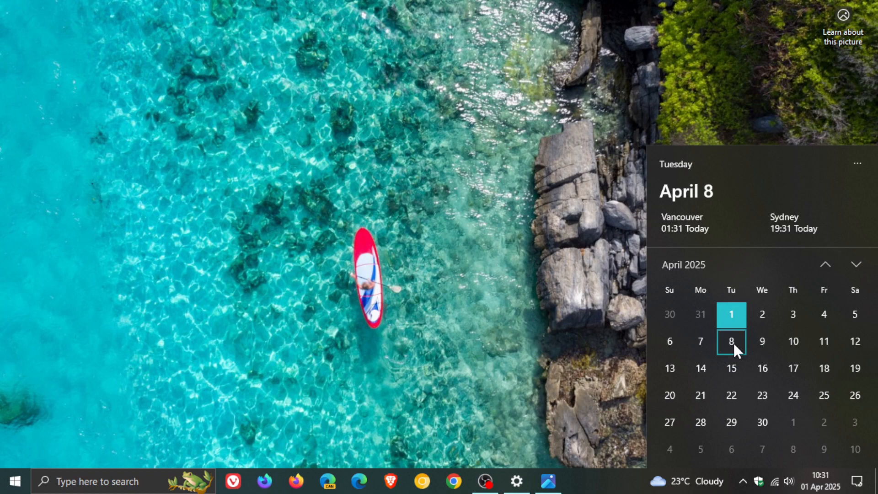
click(515, 481)
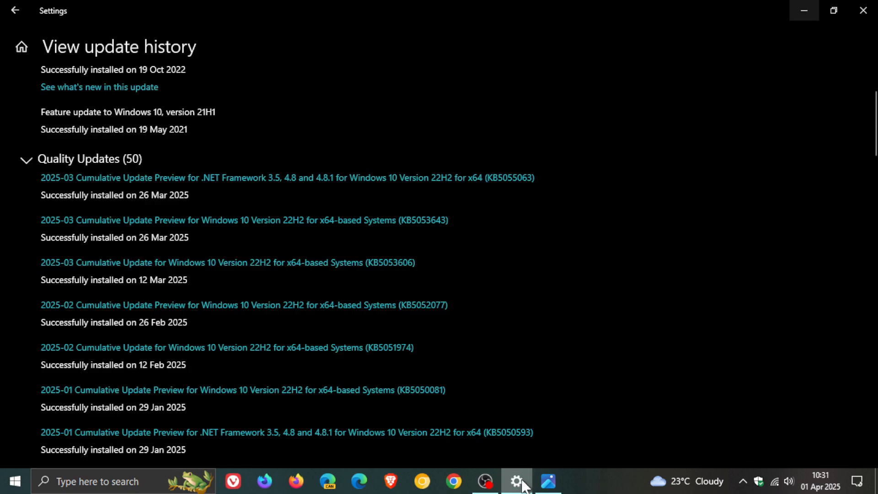
mouse_move(390, 241)
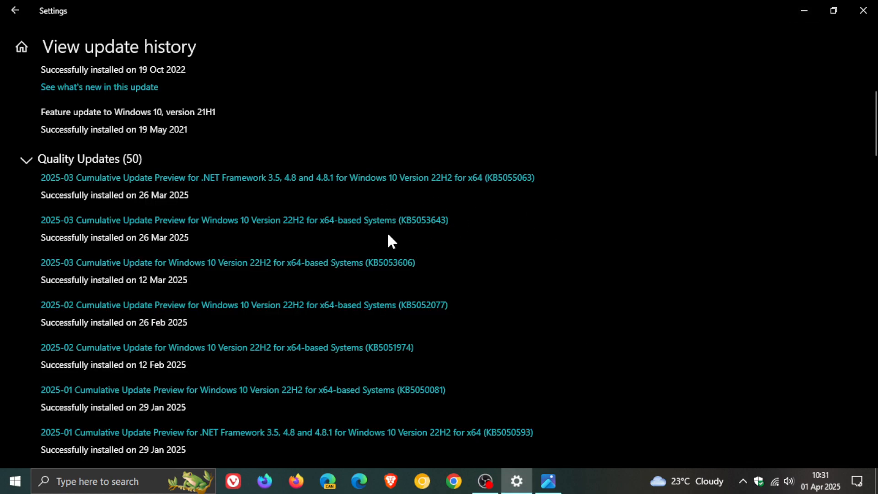
click(863, 11)
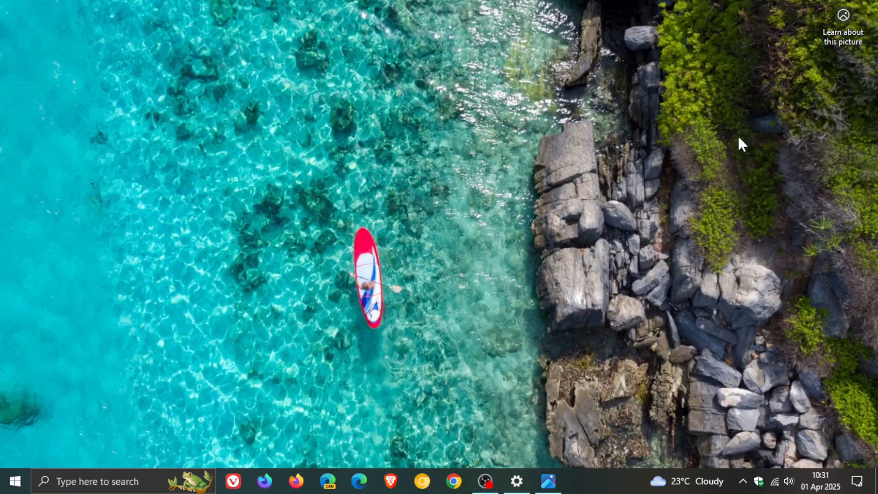
click(821, 480)
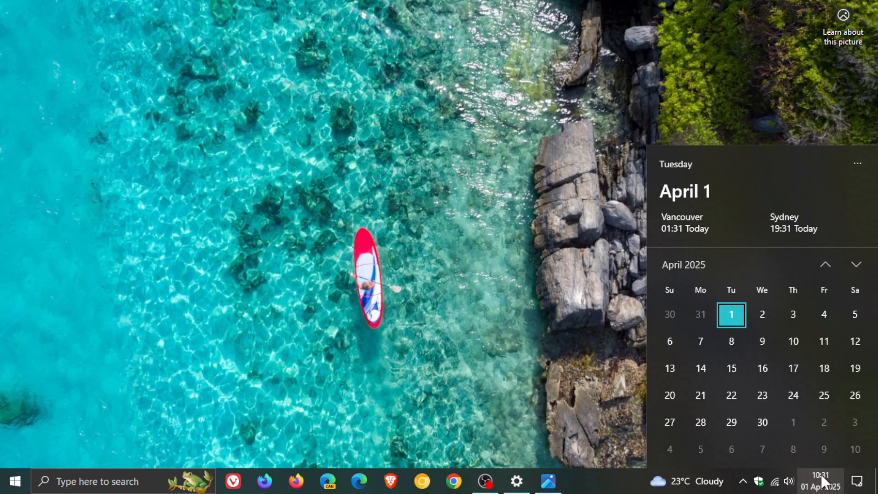